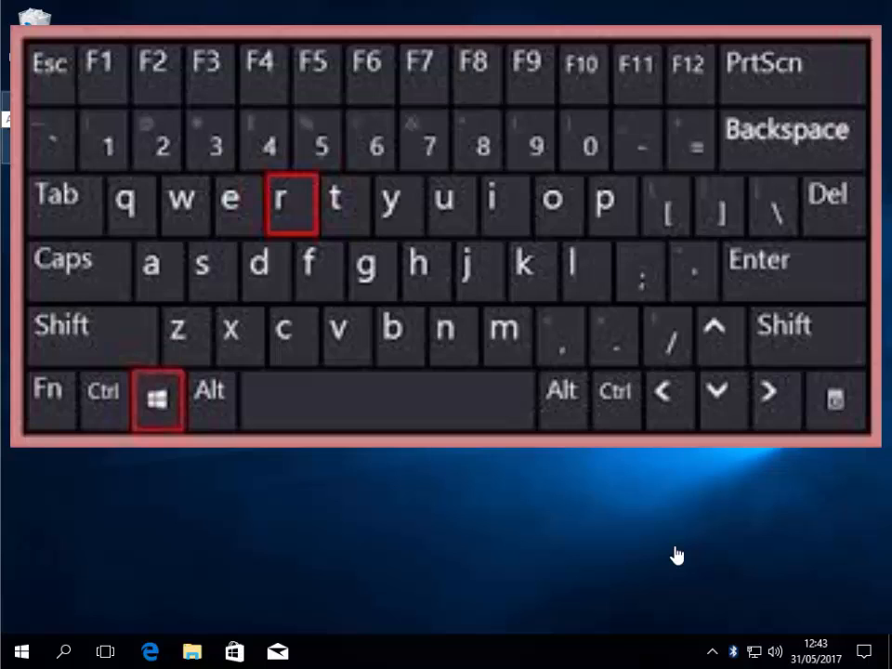
# Bring up the Run dialog with Win+R, leaving its Open field empty.
pyautogui.press('win+r')
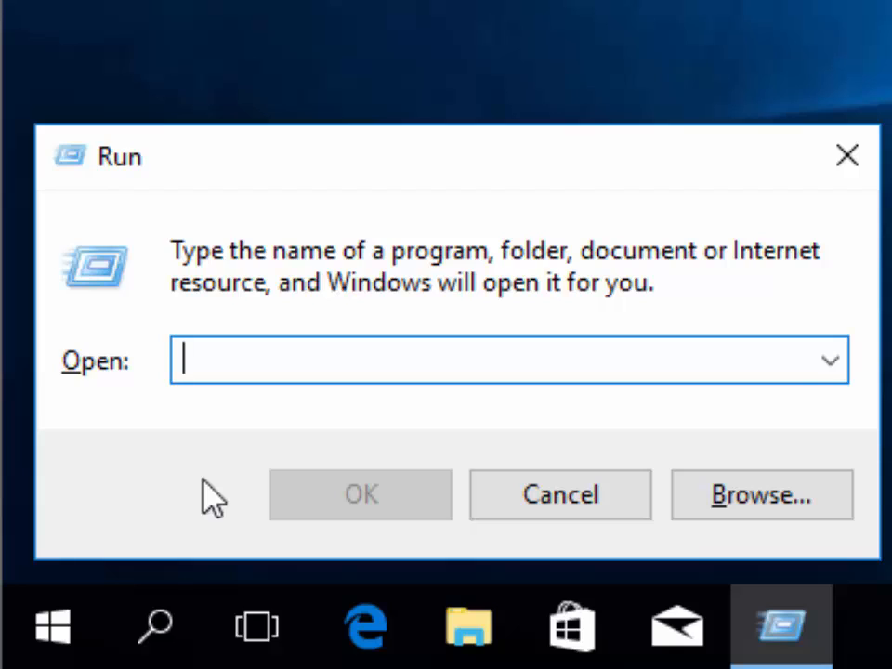
# Enter the command control /name Microsoft.System into the Run dialog's Open field.
pyautogui.write('control')
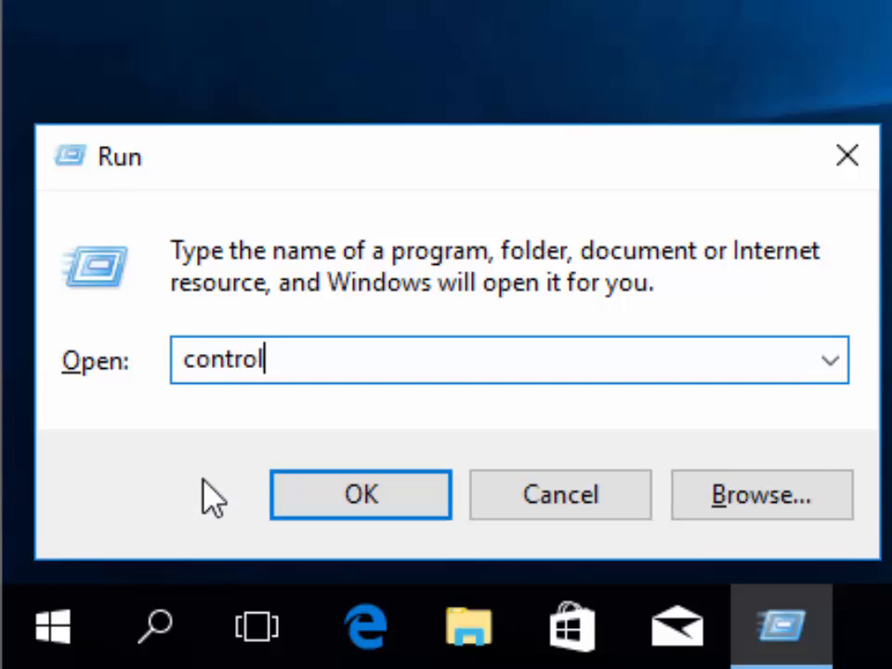
pyautogui.write('" "')
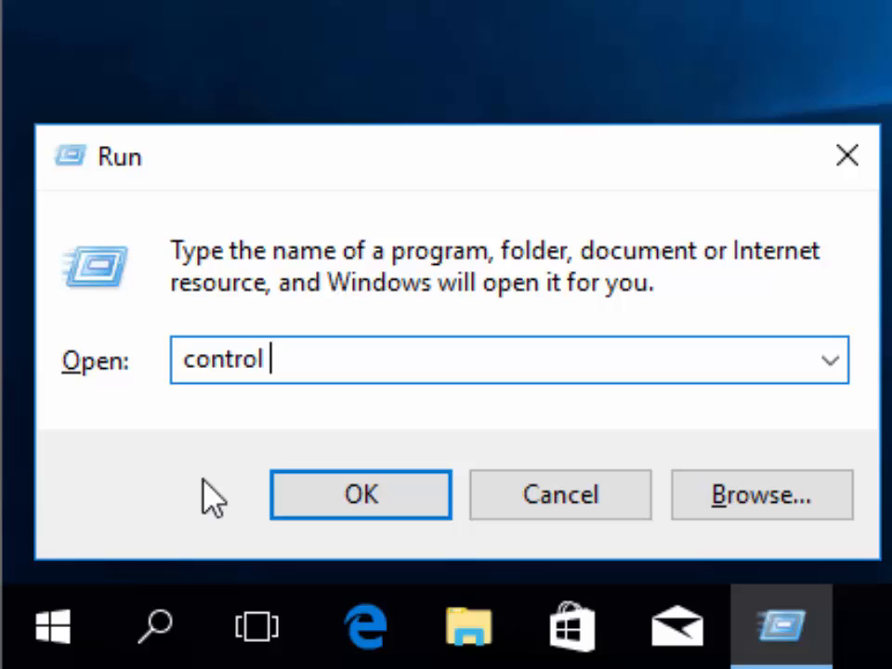
pyautogui.write('/')
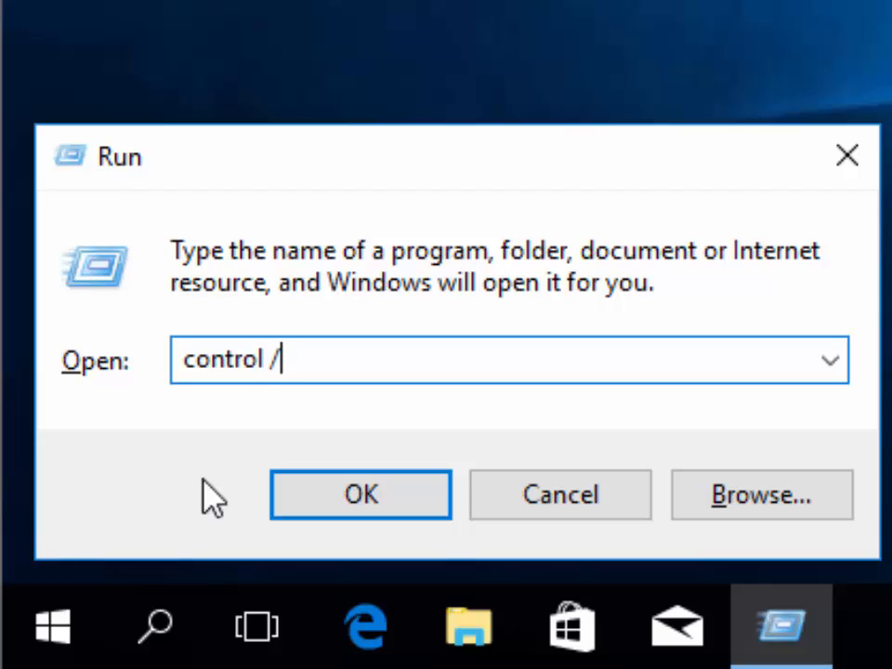
pyautogui.write('name')
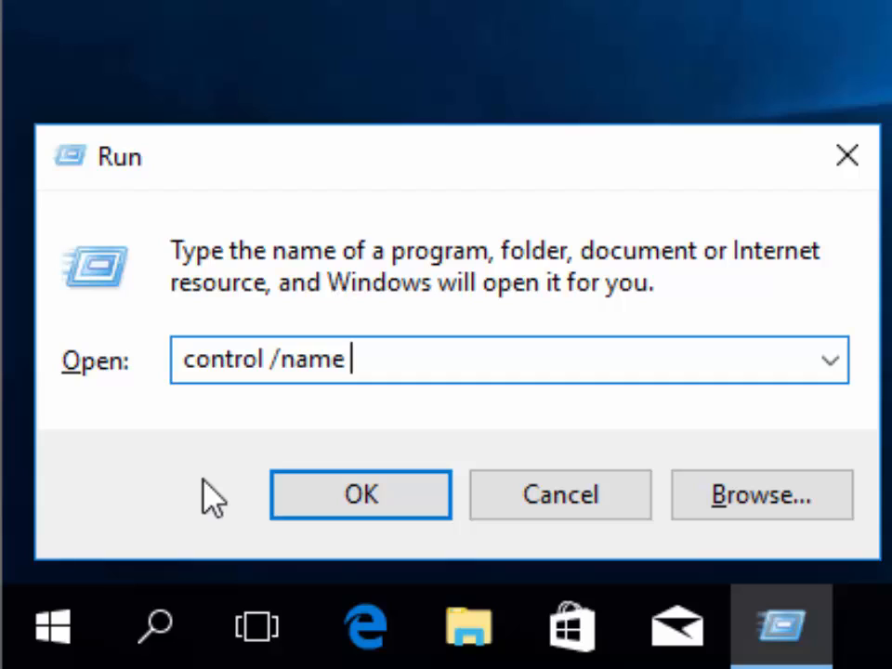
pyautogui.write('Mico')
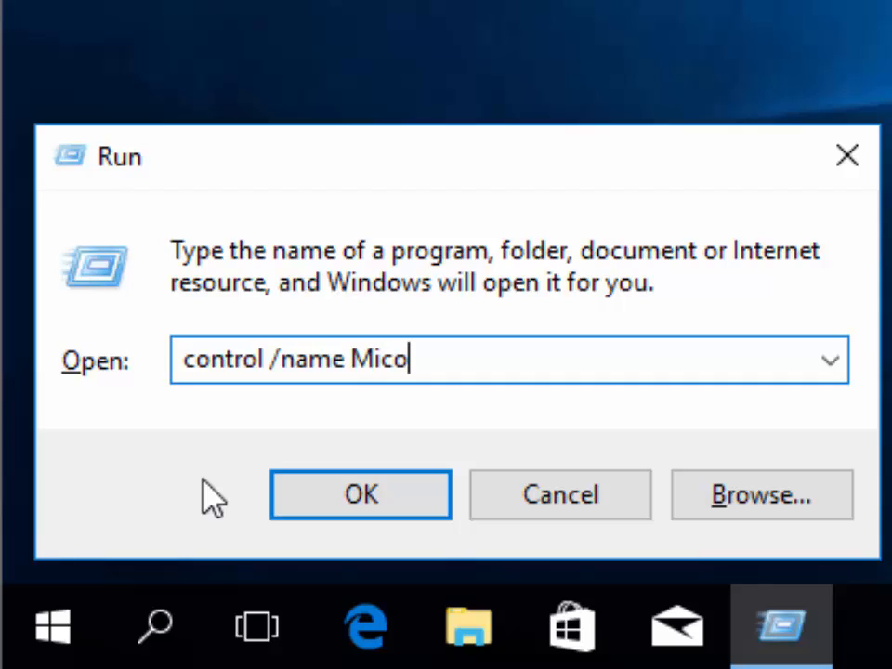
pyautogui.write('rosoft')
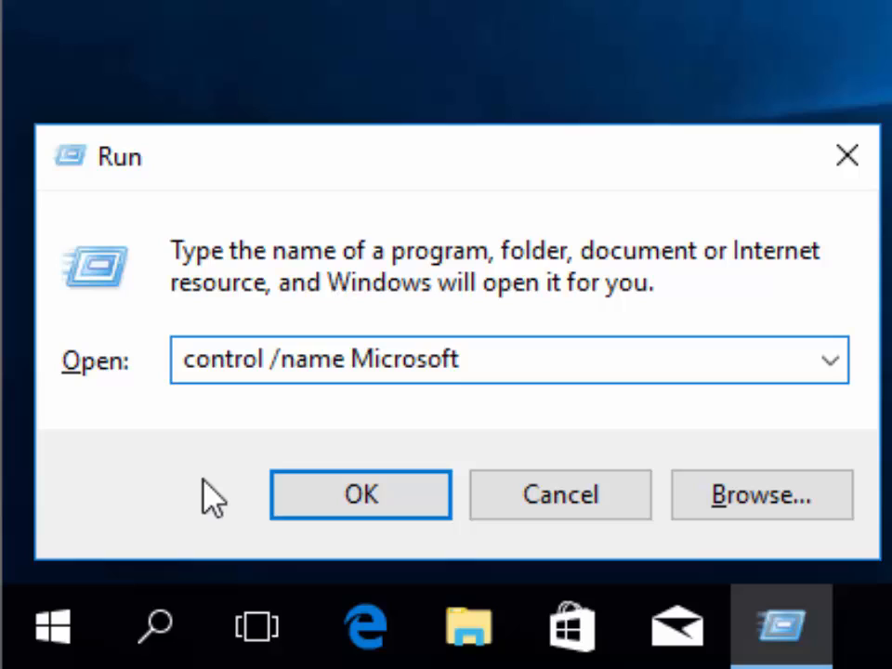
pyautogui.write('.')
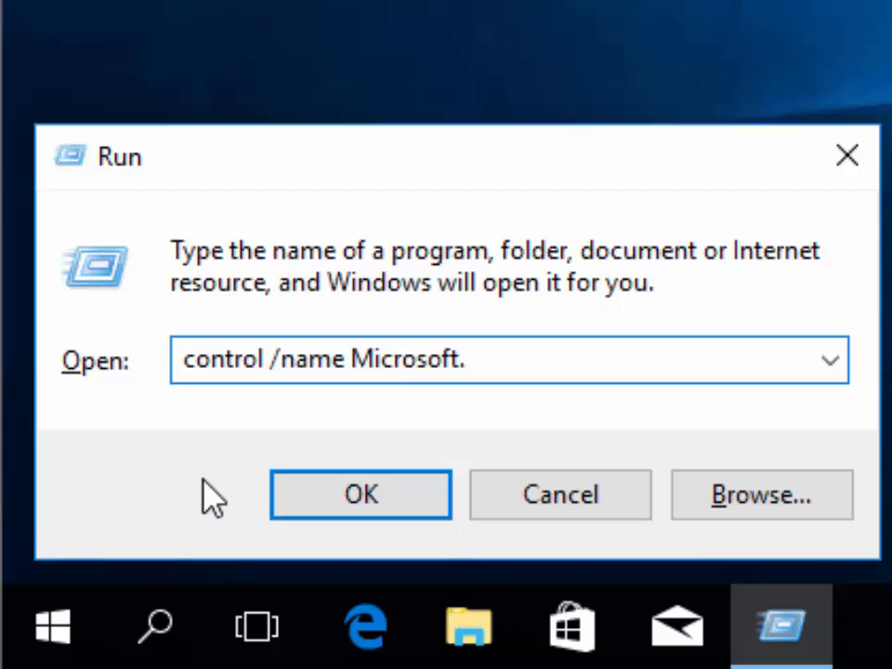
pyautogui.write('Sys')
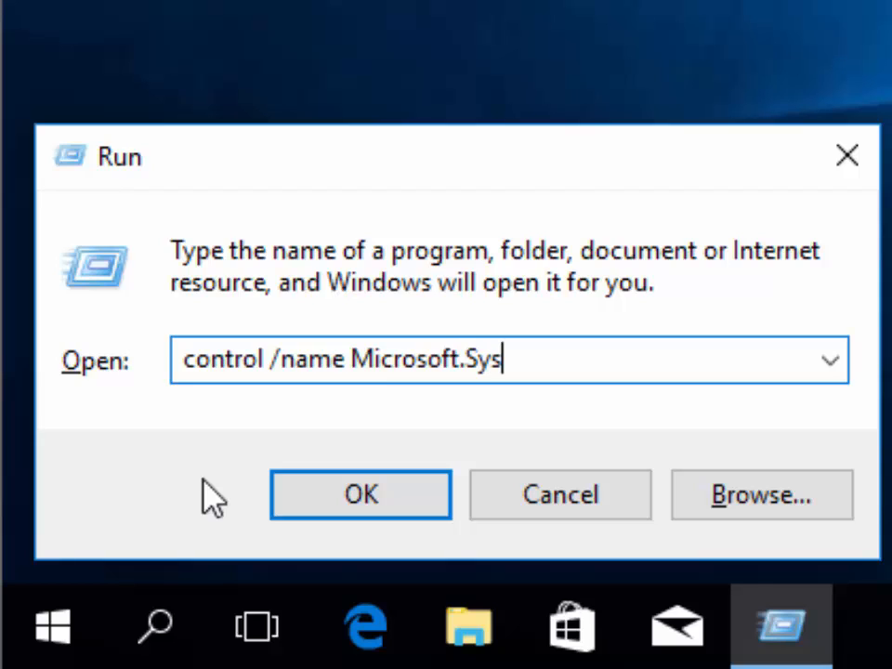
pyautogui.write('tem')
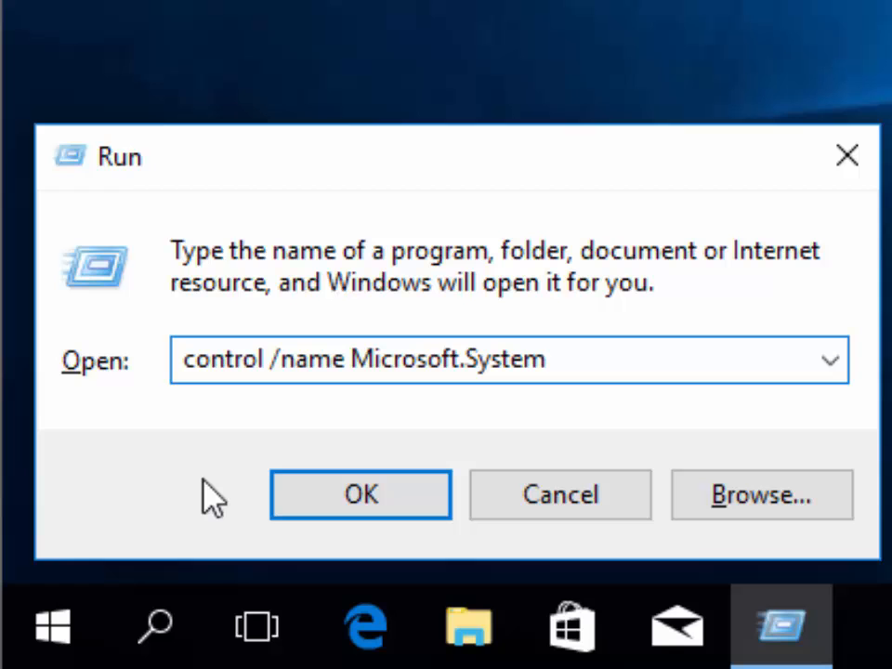
pyautogui.moveTo(394, 641)
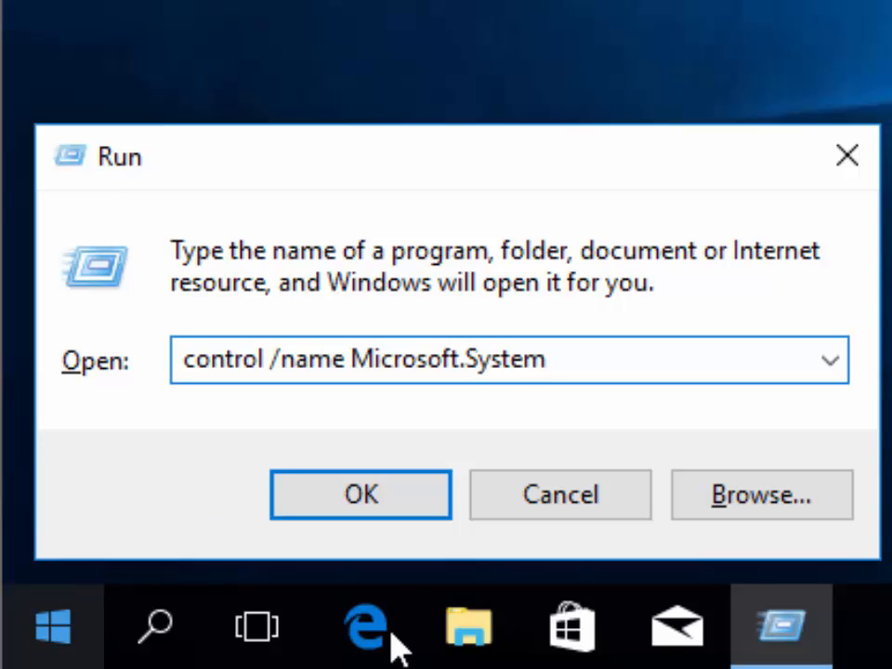
# Run the command to view the System page's 64-bit system type, then close it to the desktop.
pyautogui.click(360, 495)
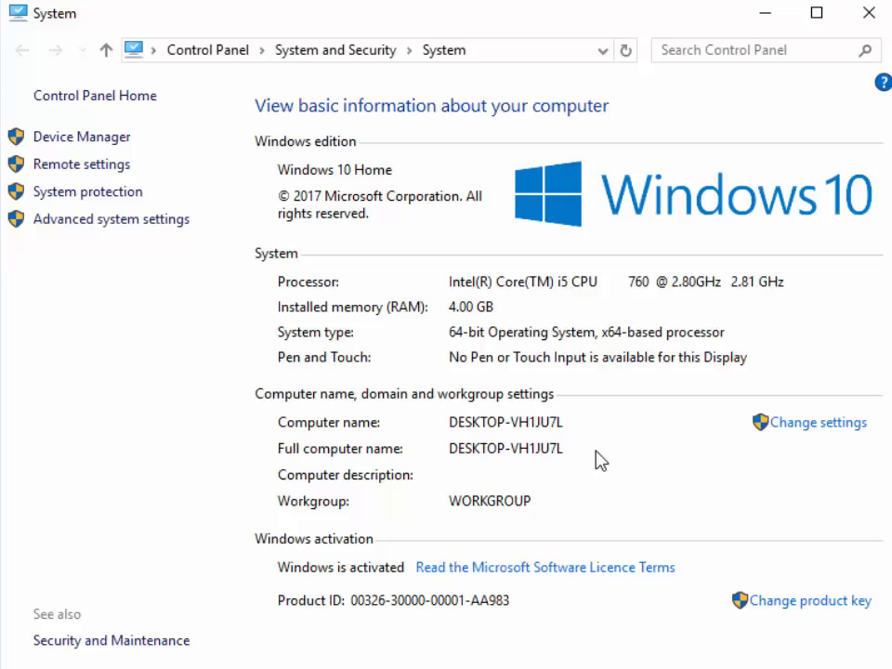
pyautogui.moveTo(500, 404)
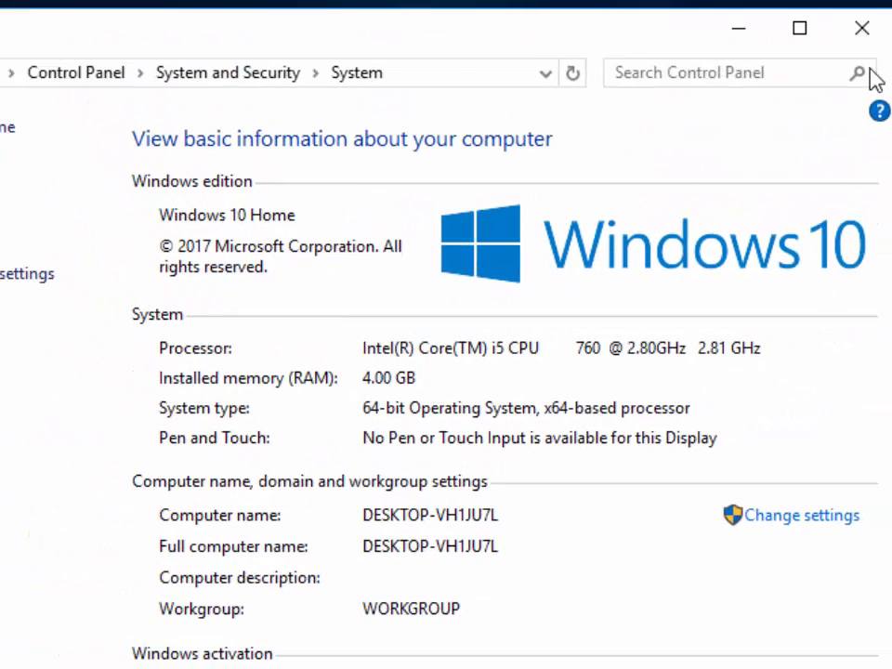
pyautogui.moveTo(863, 28)
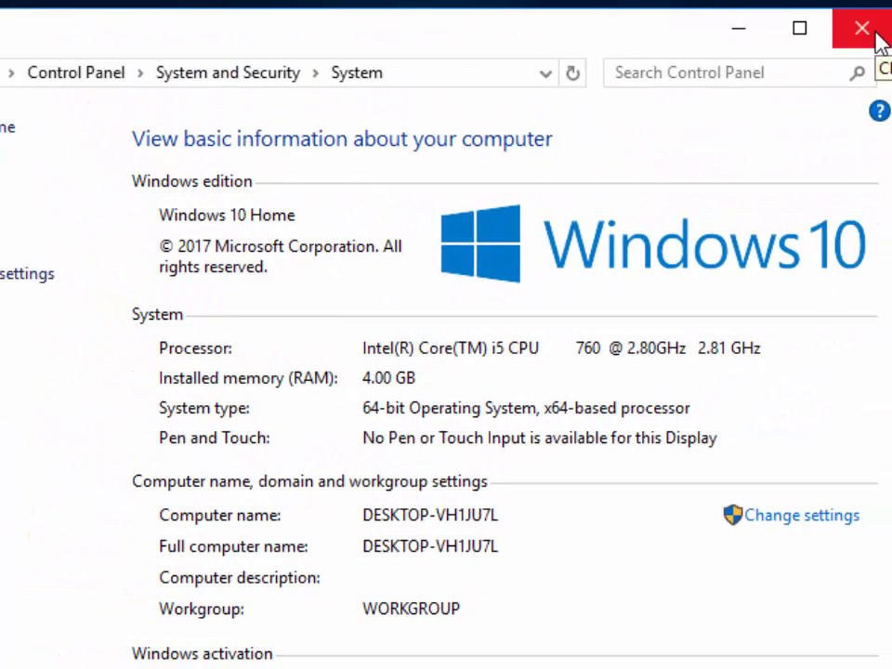
pyautogui.click(862, 28)
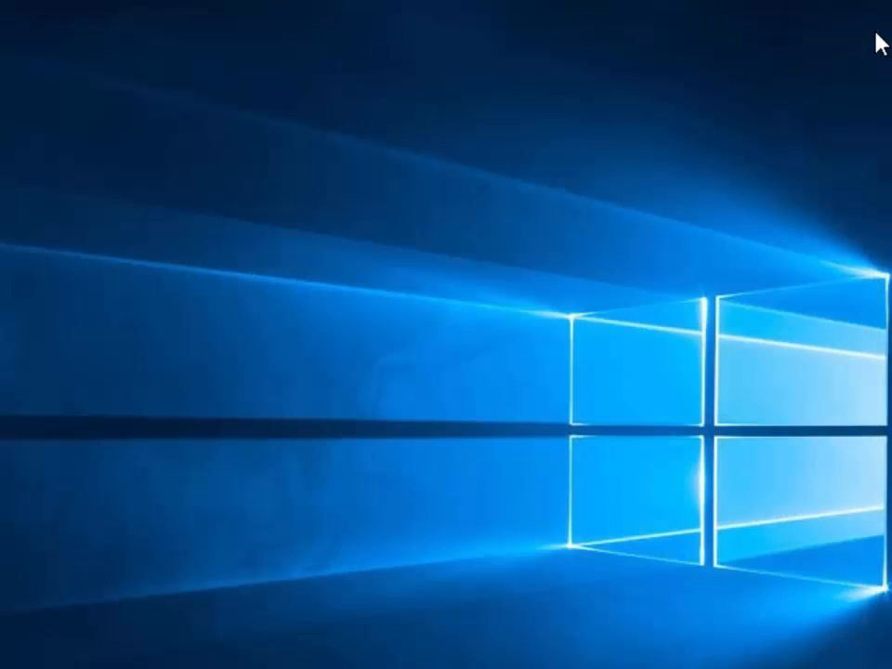